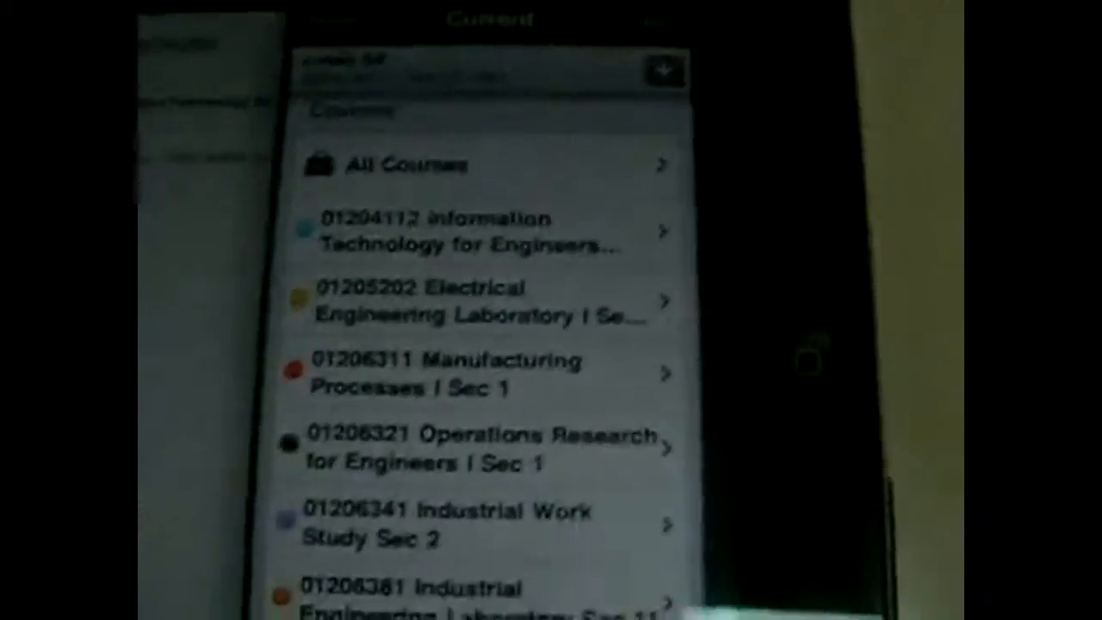
Scroll down the Courses list to view the existing courses
scroll("down", 3)
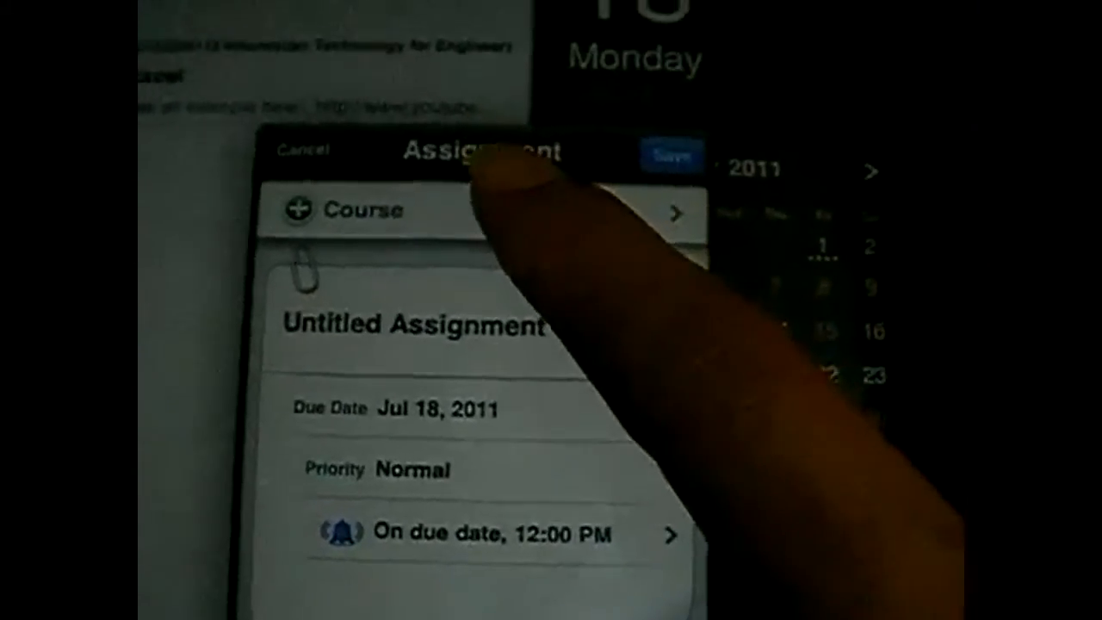
Open the course picker for the new untitled assignment
left_click(362, 211)
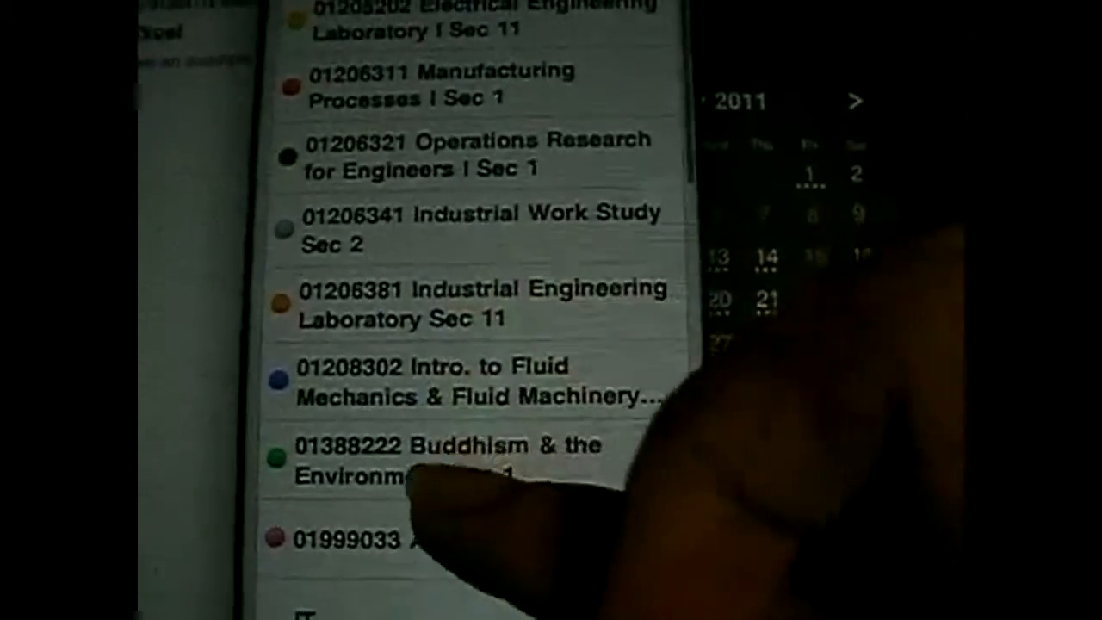